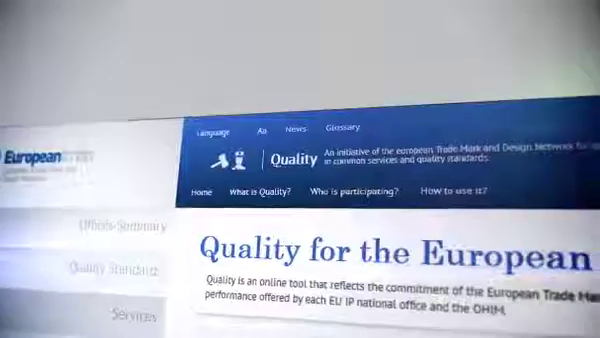
- Go to the Quality Standards search page from the left navigation
scroll("down", 3)
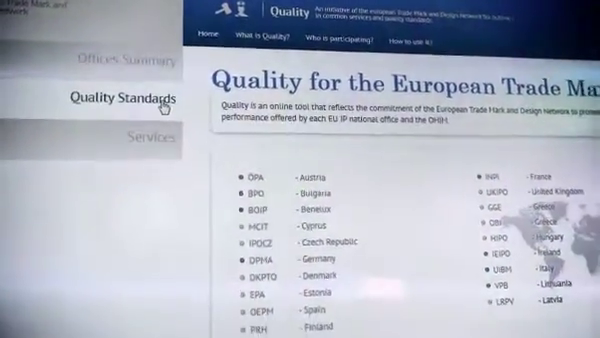
left_click(123, 99)
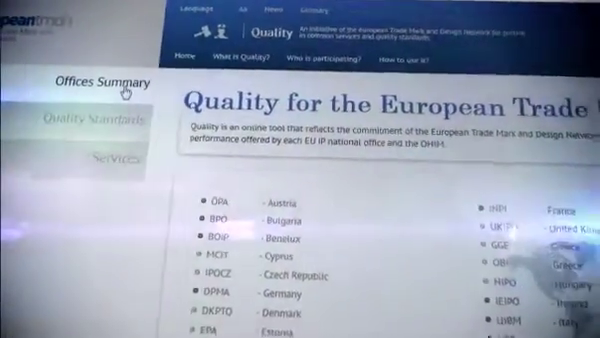
left_click(97, 81)
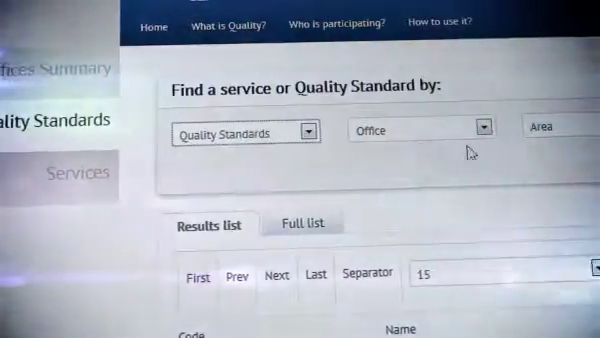
- Search for the publication standard to list offices' objectives, performance, trends and volumes
left_click(478, 131)
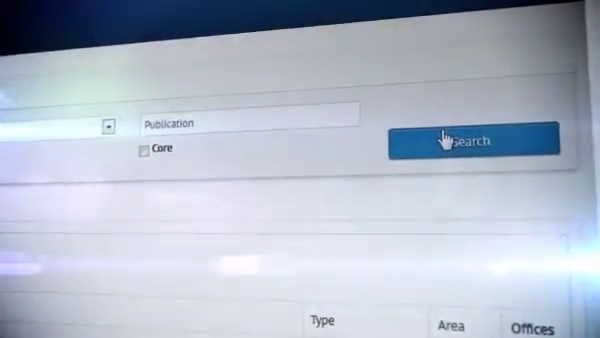
left_click(457, 139)
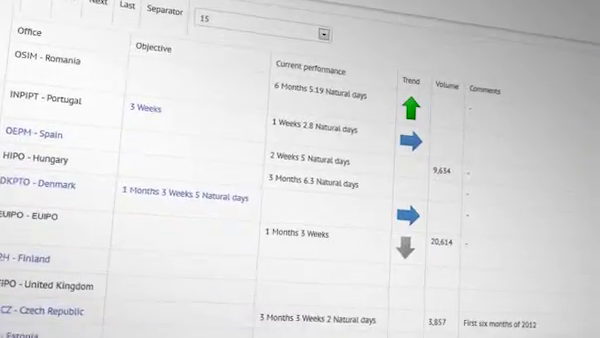